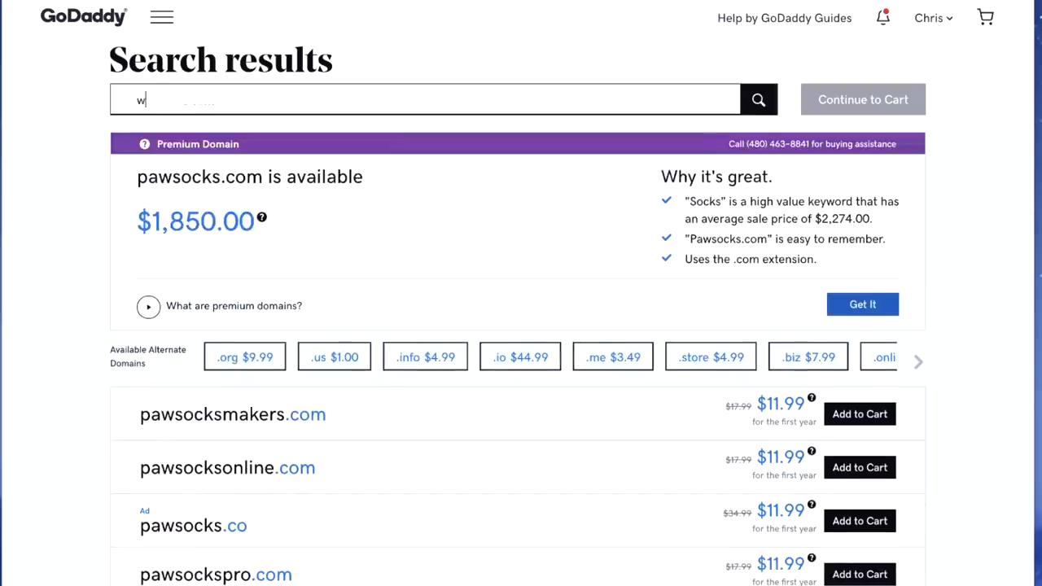
type("oofsocks")
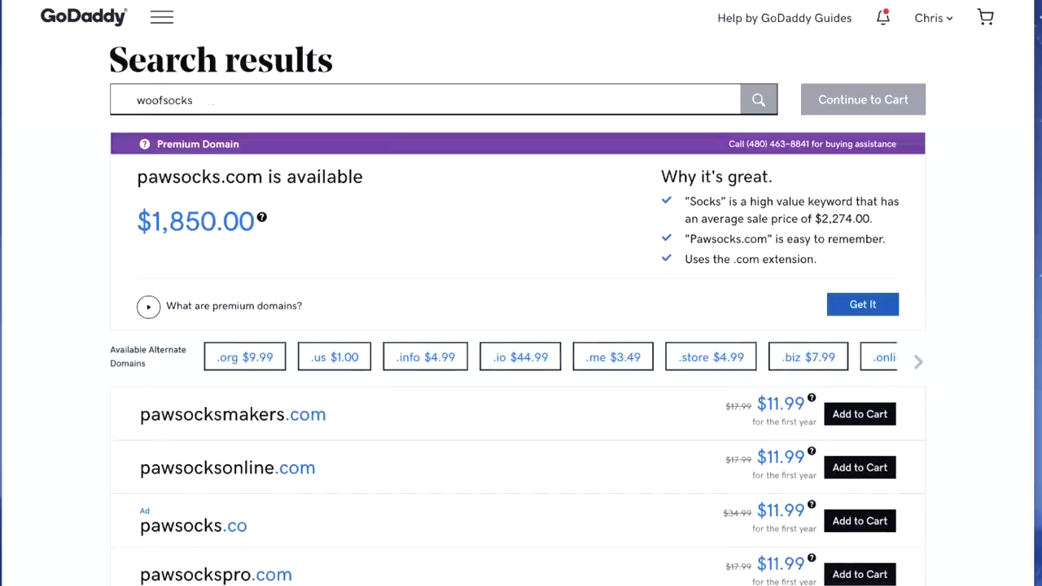